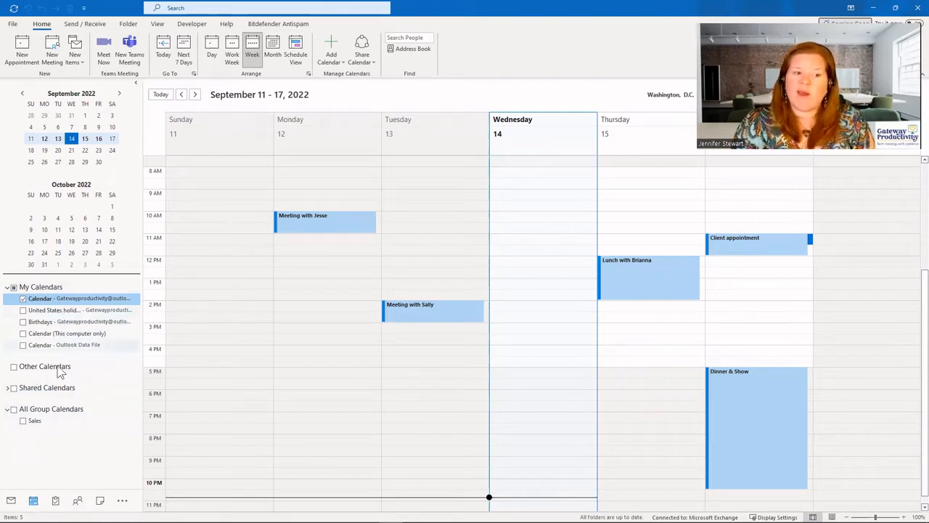
mouse_move(84, 346)
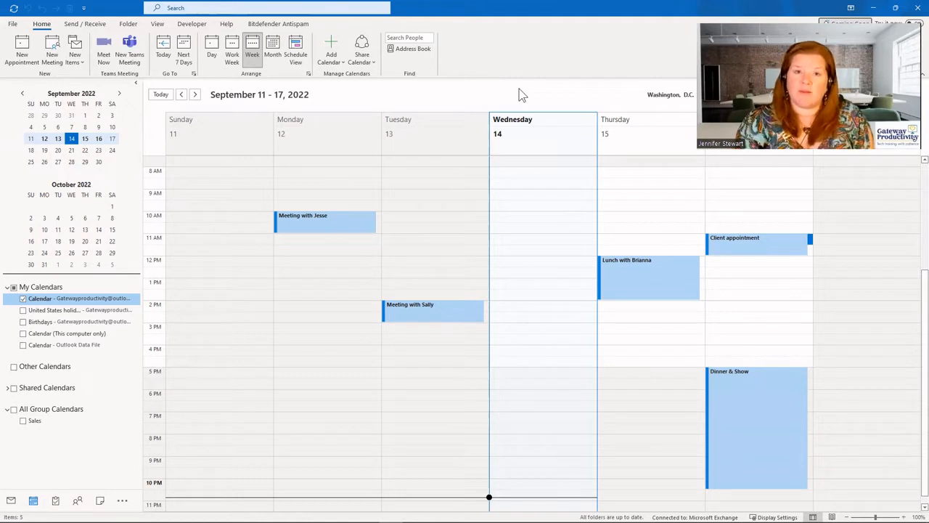
mouse_move(444, 96)
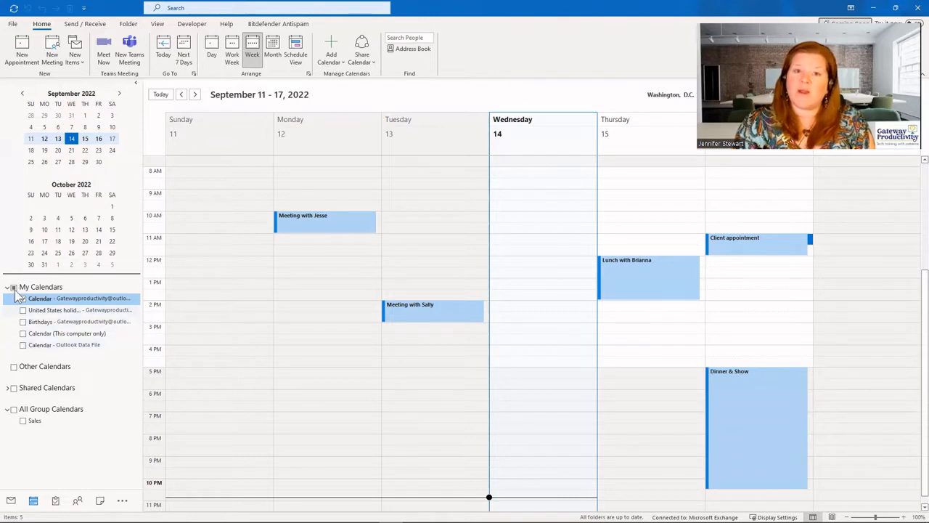
Show the Calendar - Outlook Data File alongside the primary calendar under My Calendars.
click(23, 299)
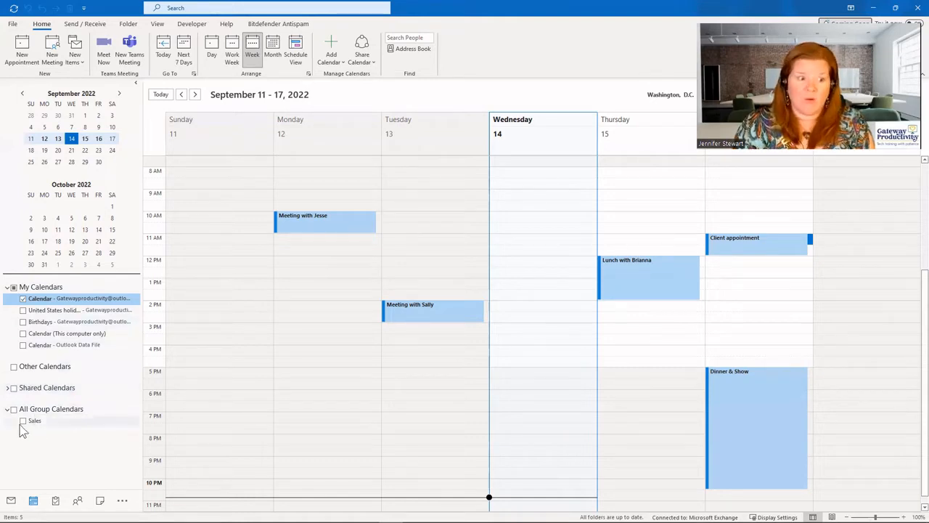
click(23, 344)
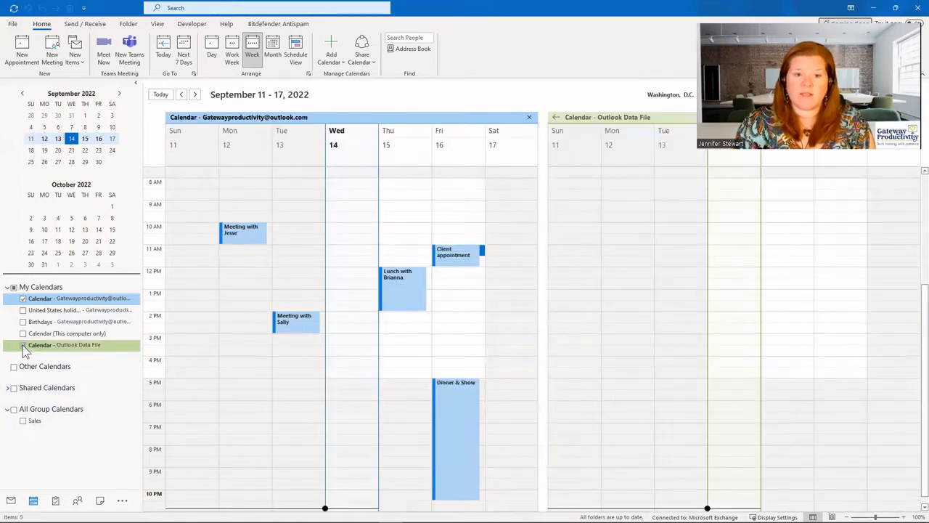
click(23, 344)
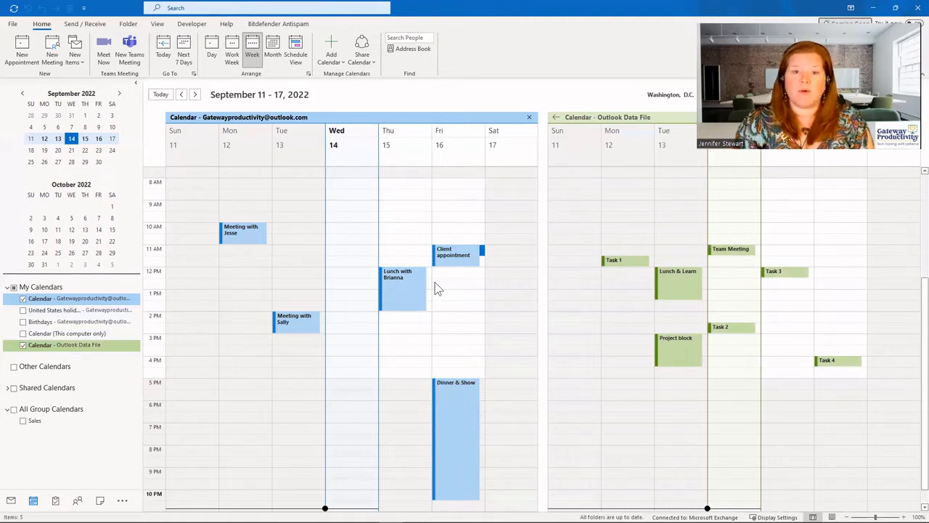
mouse_move(490, 107)
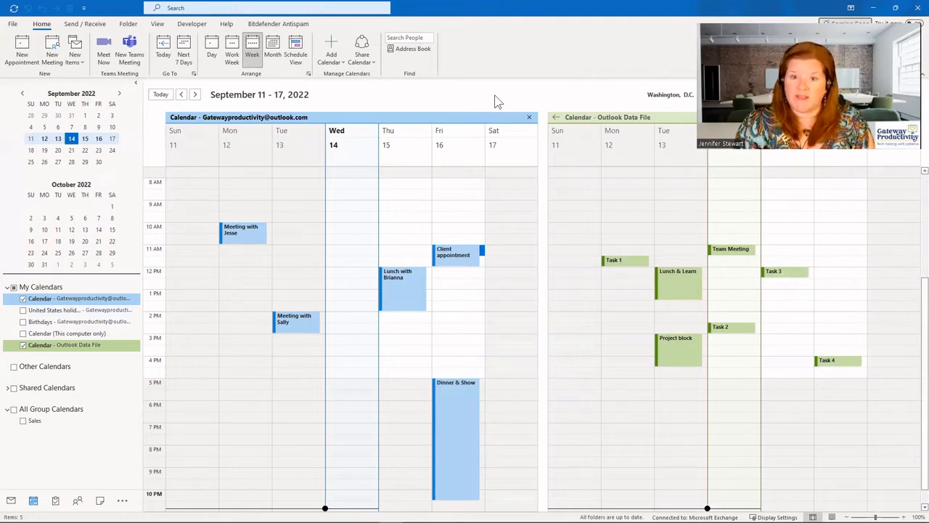
mouse_move(505, 102)
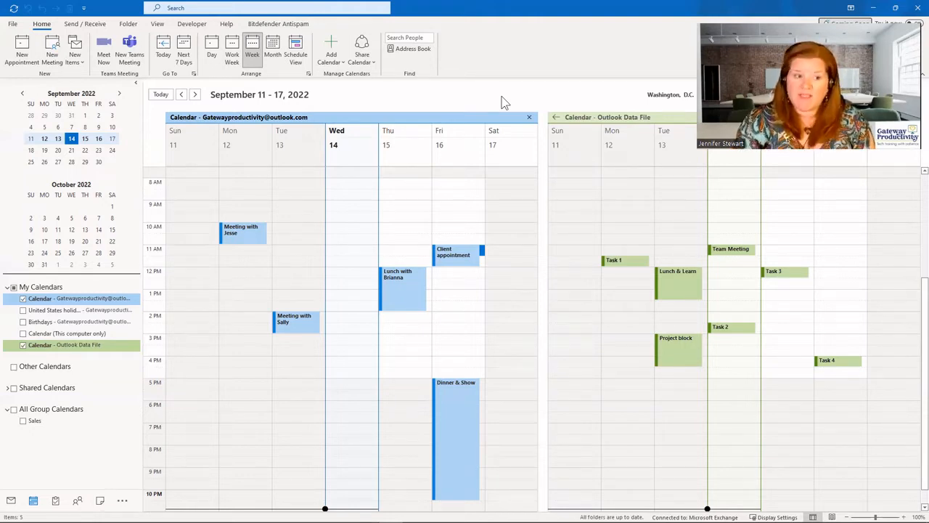
Show the Calendar (This computer only) as a third side-by-side calendar.
click(67, 332)
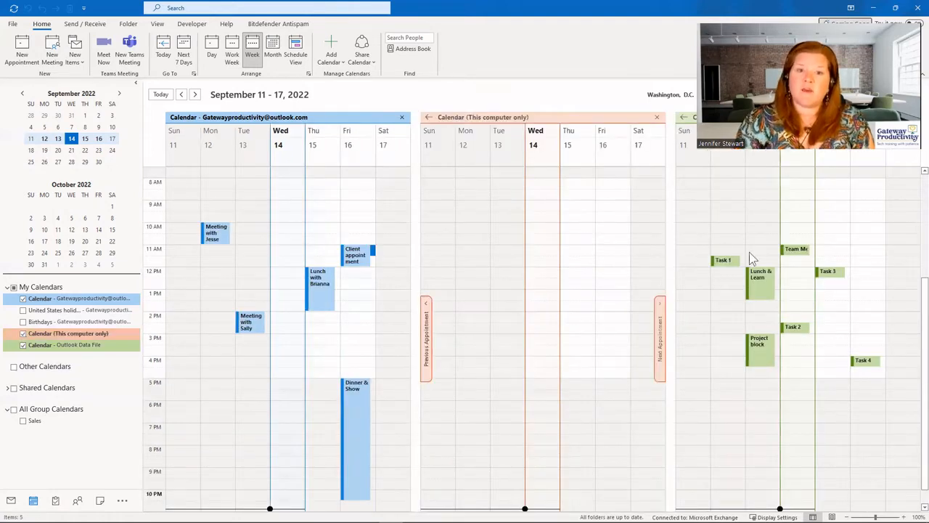
mouse_move(389, 291)
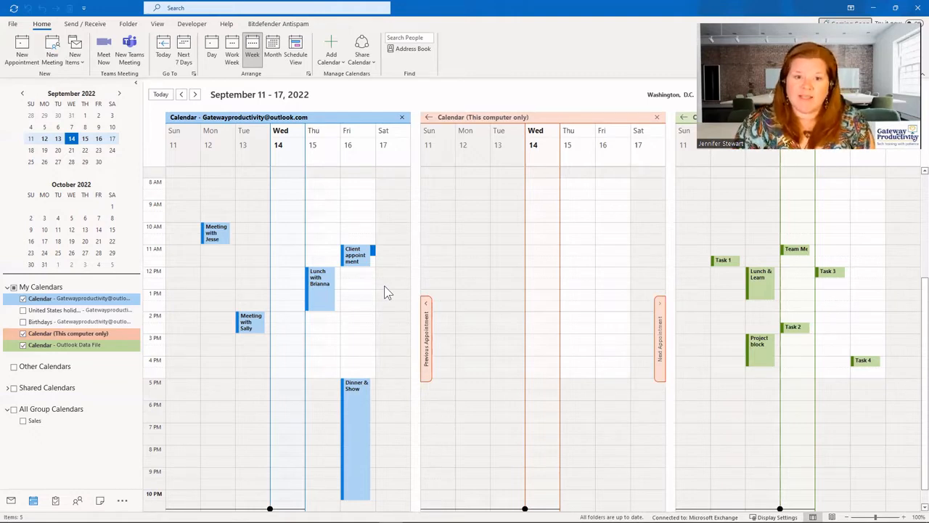
mouse_move(142, 165)
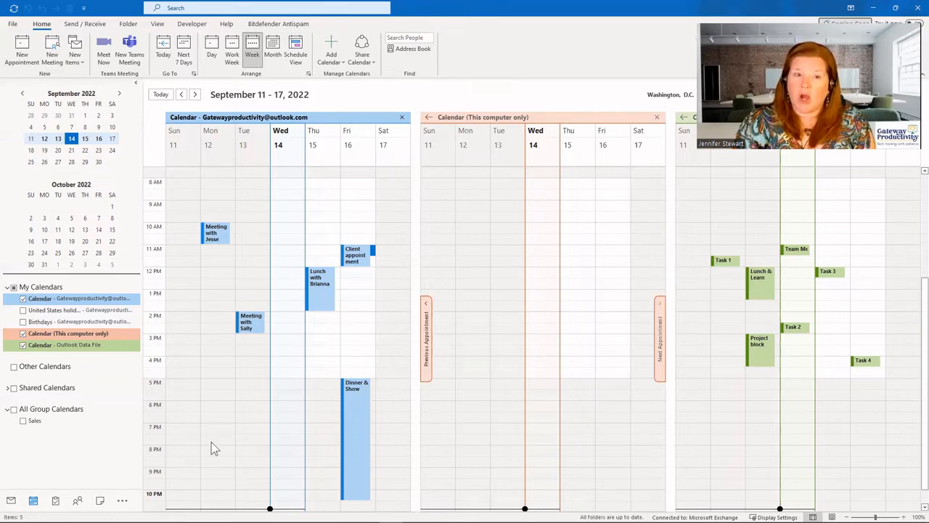
mouse_move(558, 212)
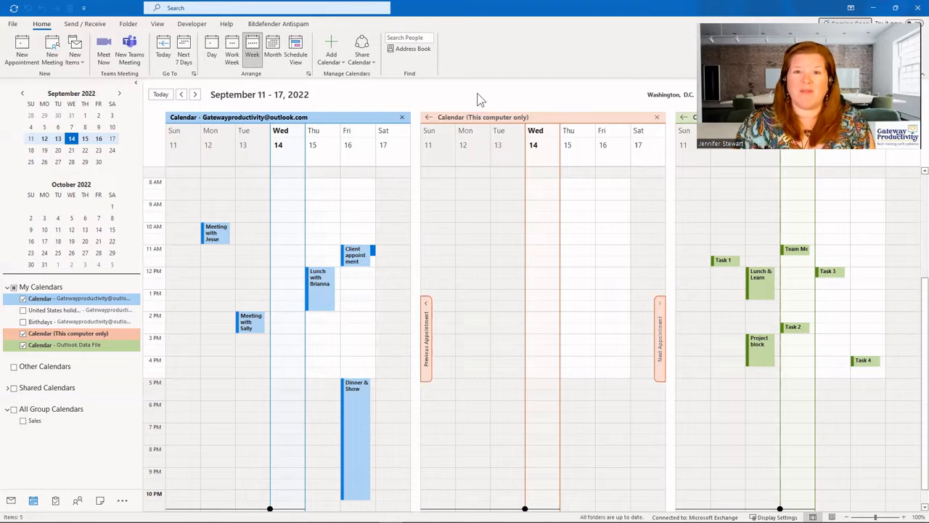
mouse_move(463, 102)
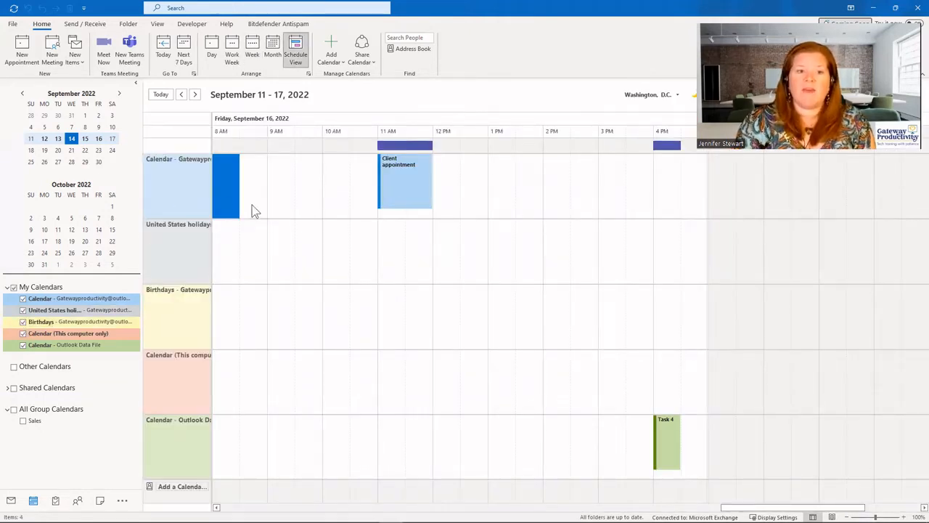
mouse_move(177, 225)
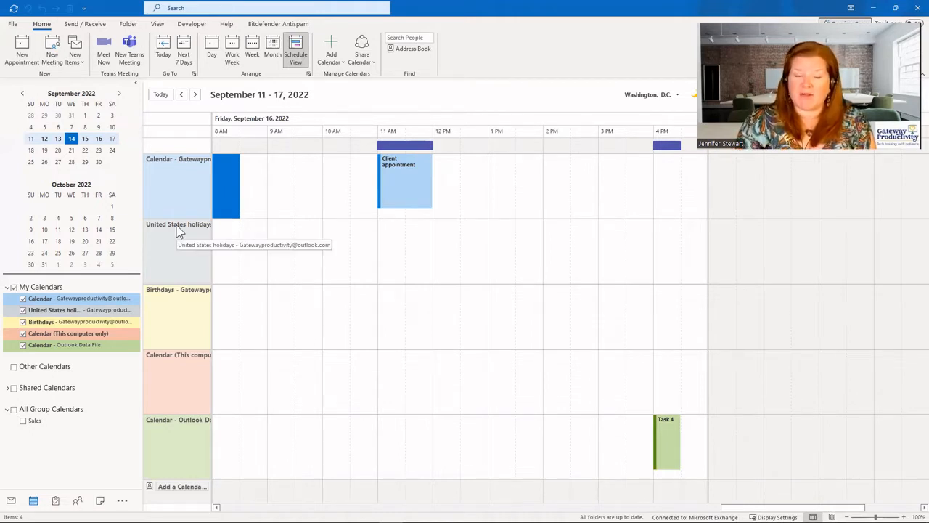
mouse_move(412, 303)
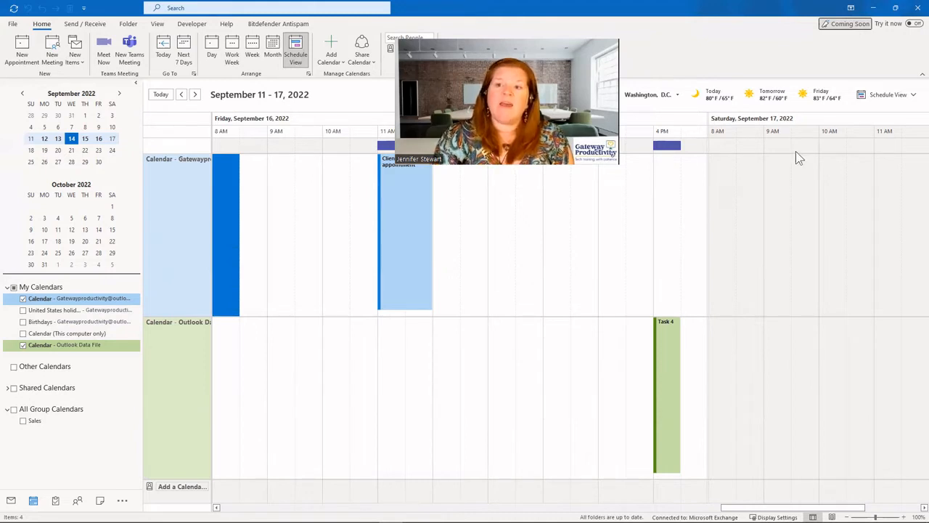
Switch to a single-day layout, then back to the full Week layout for September 11–17.
click(891, 94)
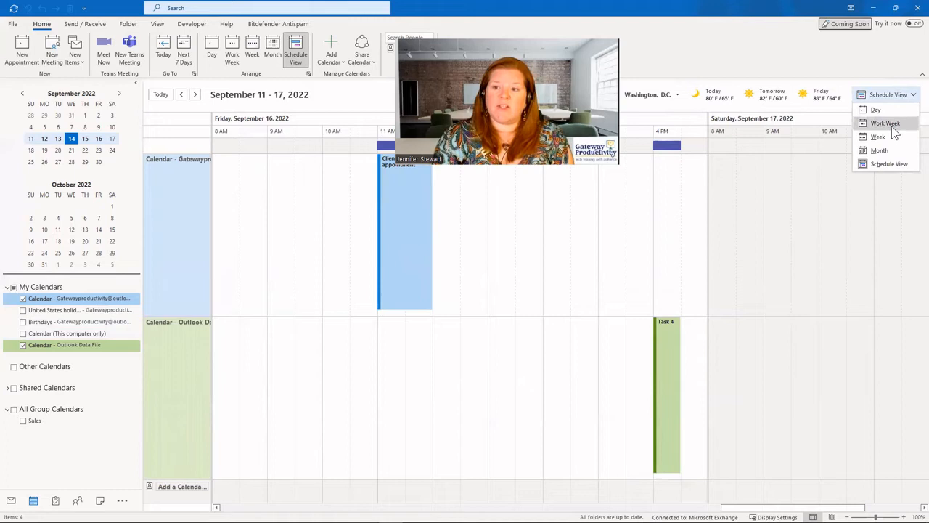
click(878, 137)
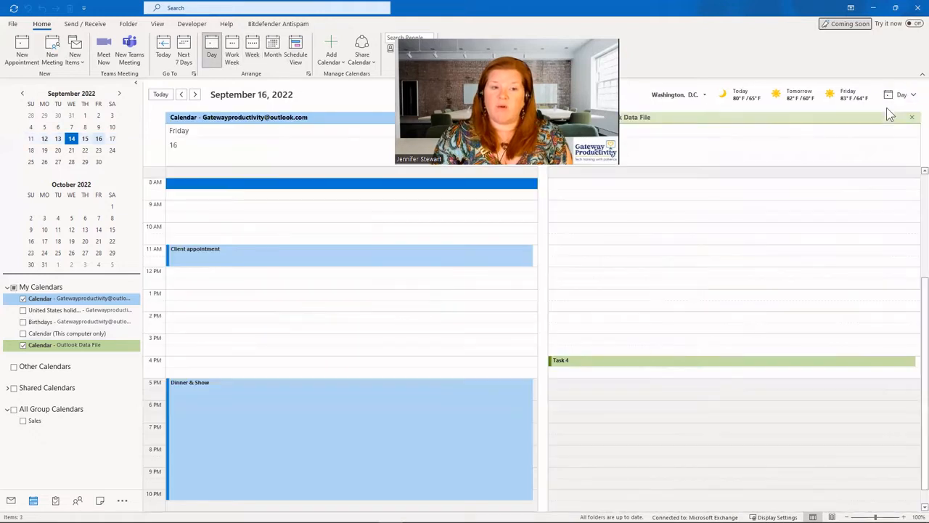
click(903, 94)
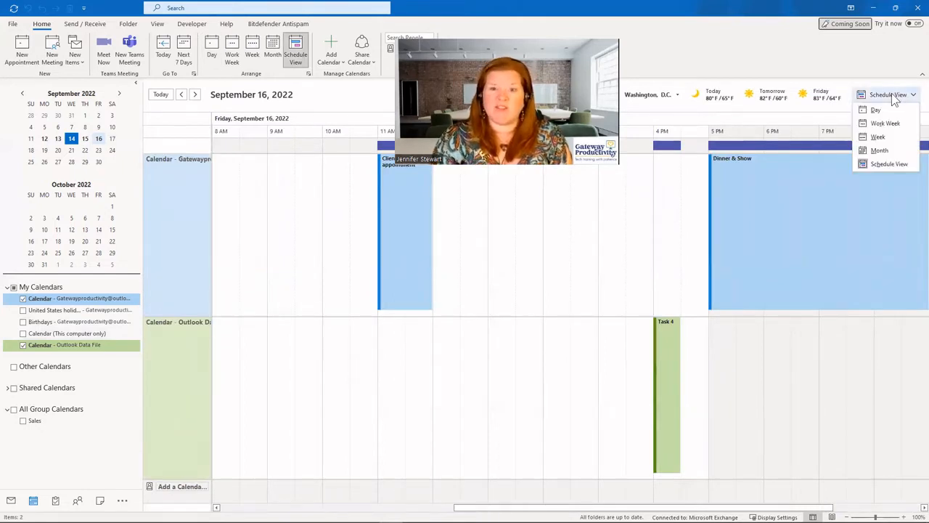
click(877, 136)
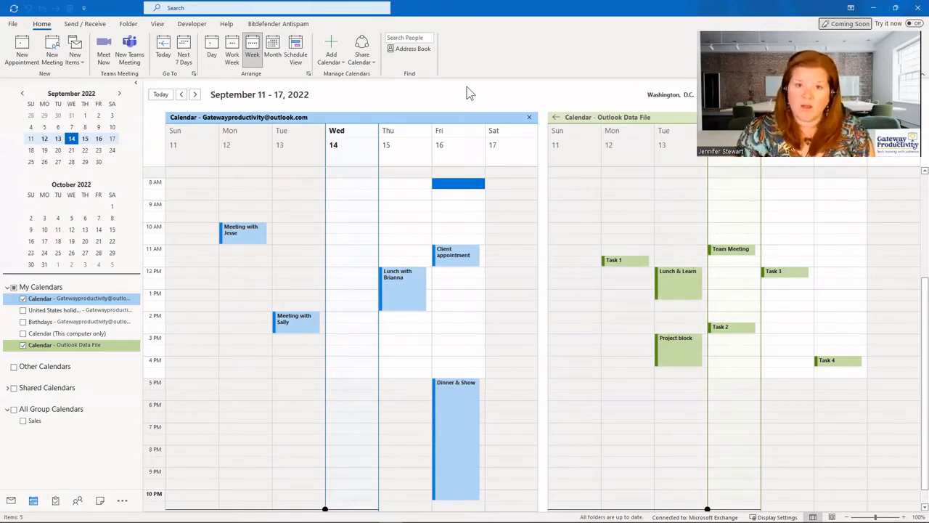
mouse_move(508, 94)
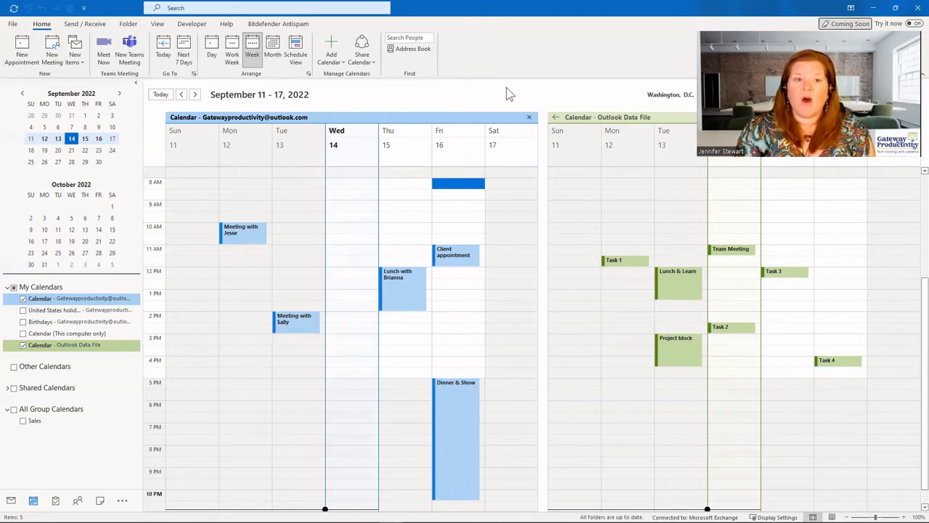
mouse_move(555, 122)
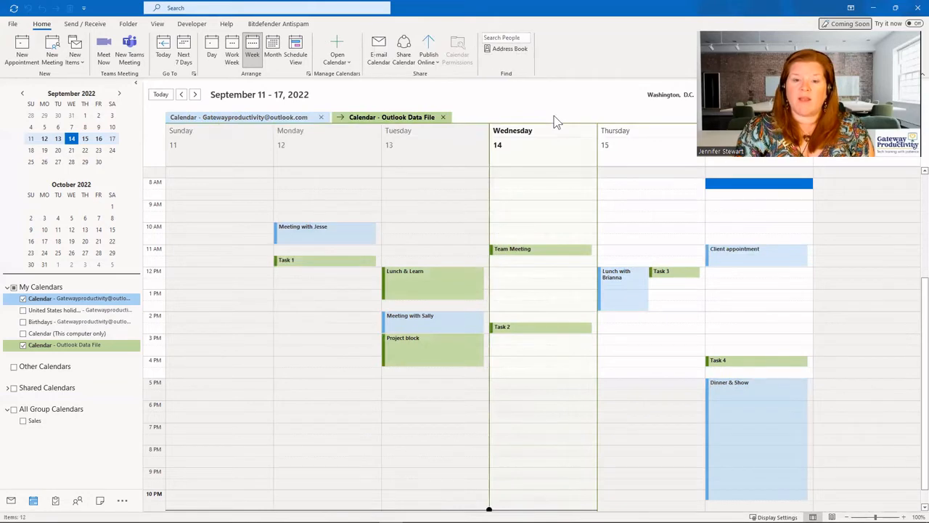
Overlay both calendars and bring the primary, then the Data File calendar, to the front.
click(238, 116)
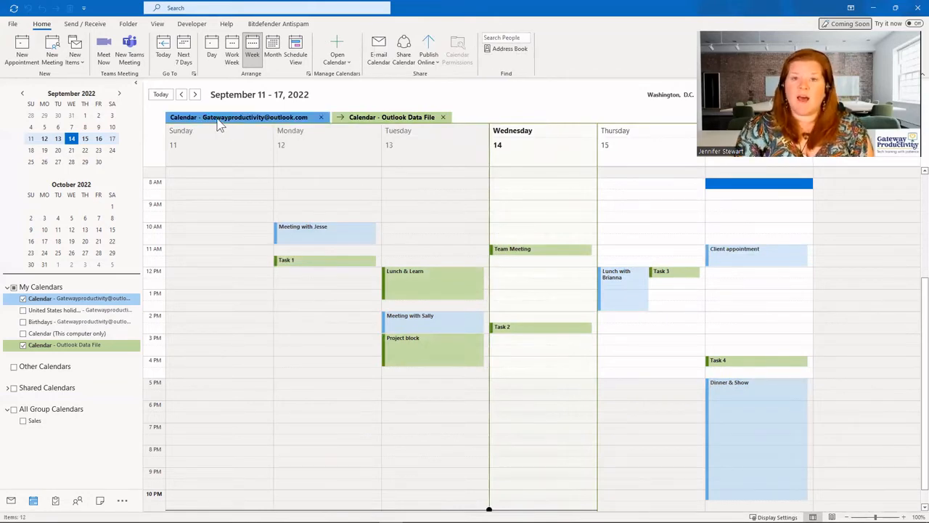
click(392, 116)
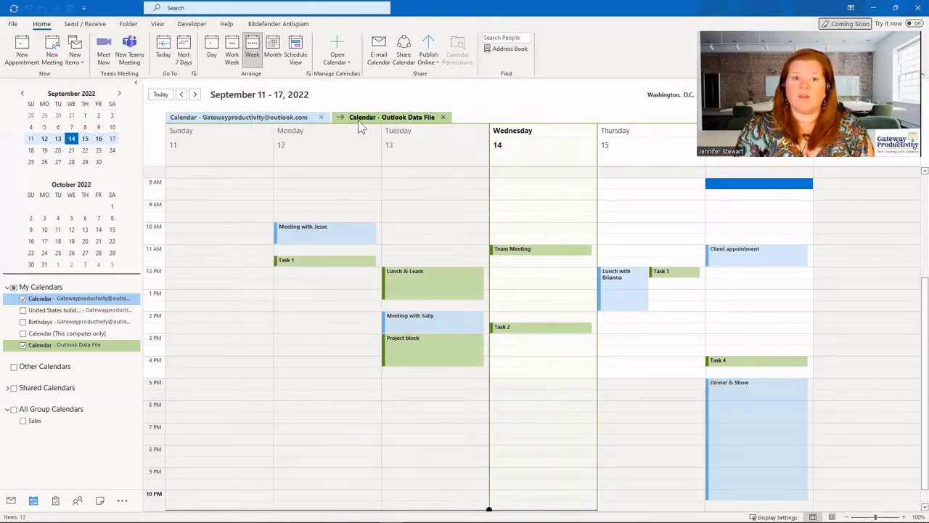
click(247, 117)
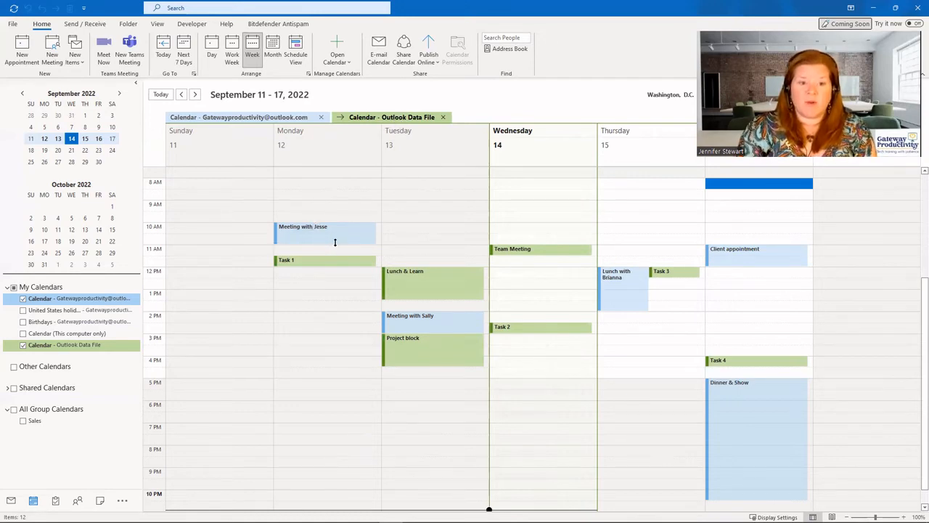
mouse_move(351, 241)
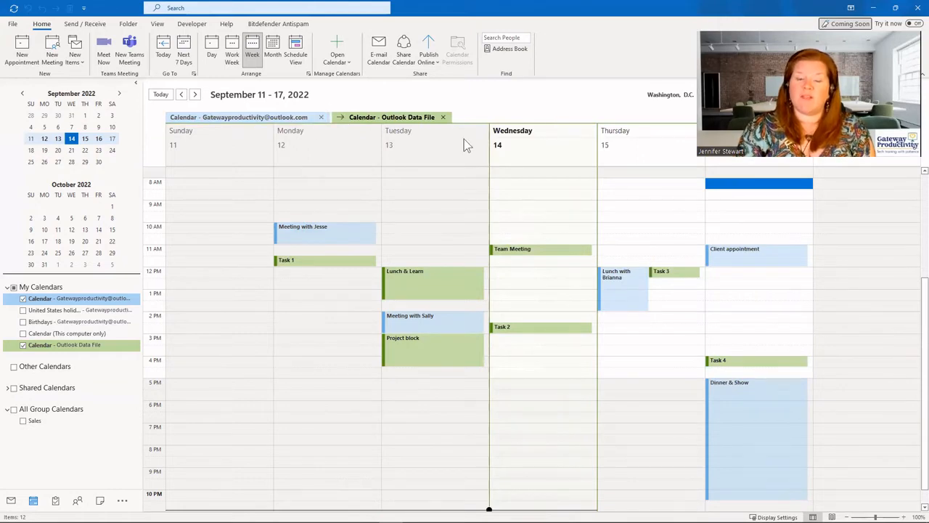
mouse_move(427, 192)
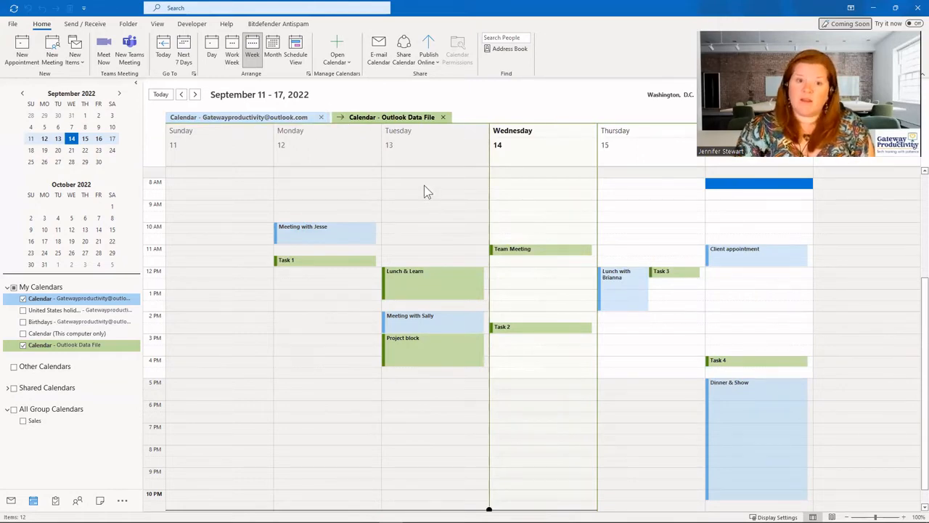
mouse_move(442, 116)
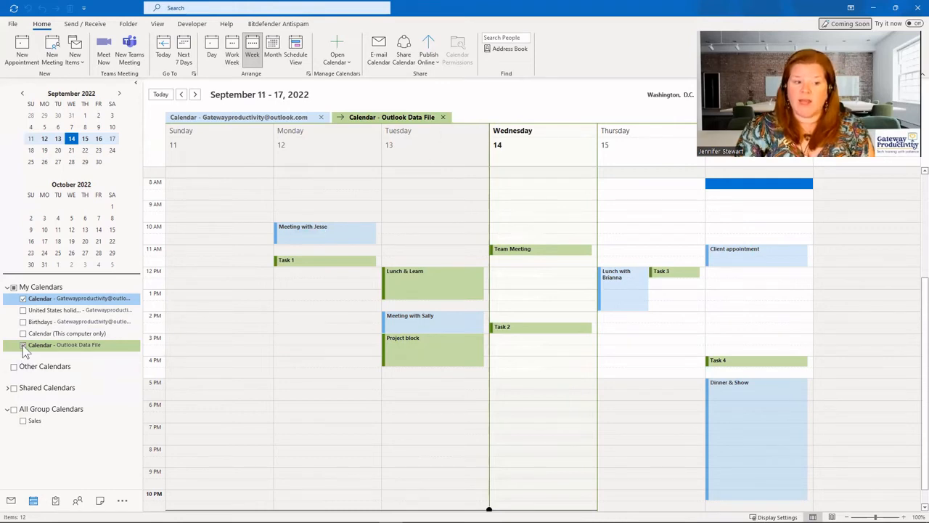
mouse_move(41, 344)
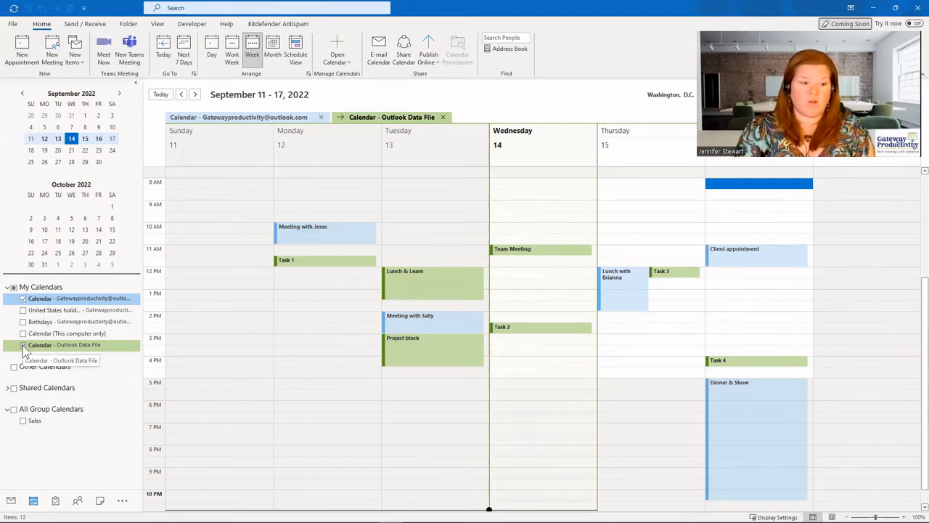
Untick Calendar - Outlook Data File so only the primary calendar's week shows.
click(23, 344)
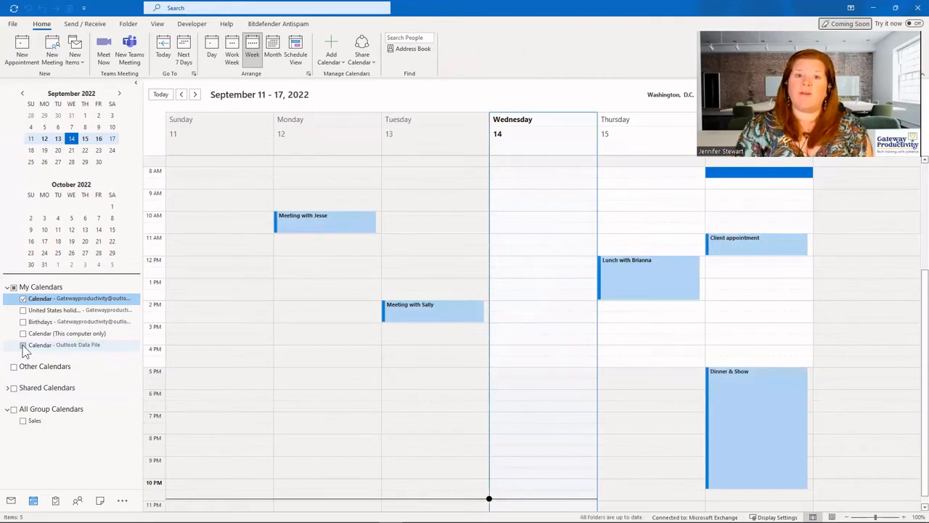